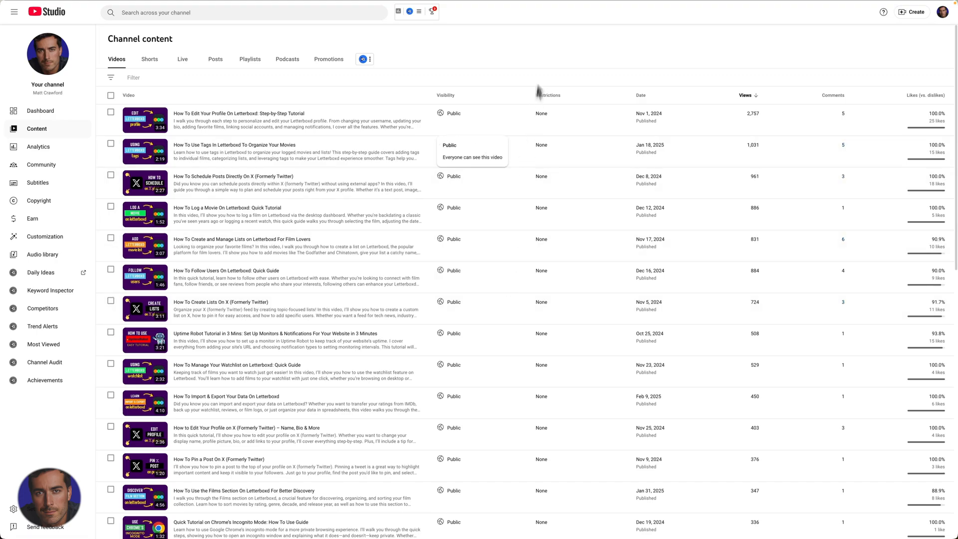
{"action": "mouse_move", "coordinate": [546, 55]}
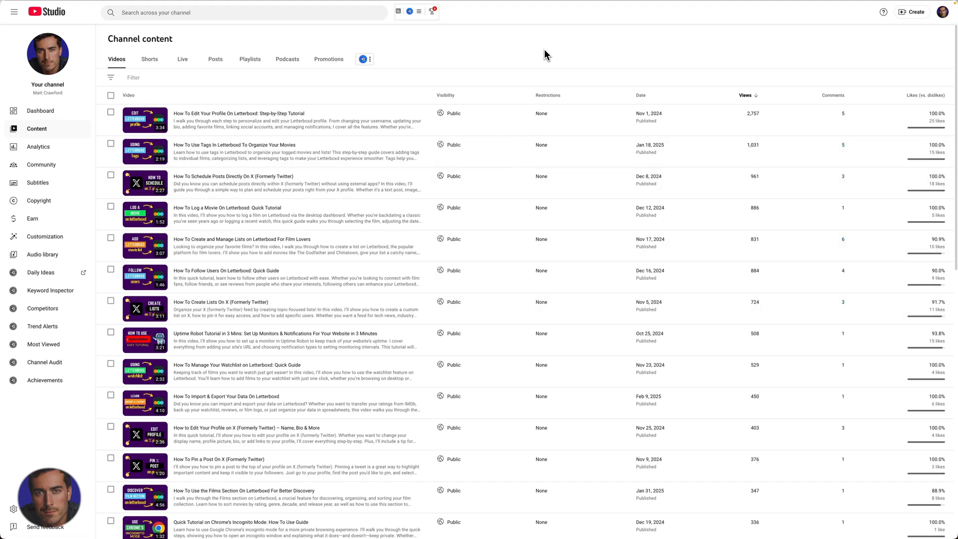
{"action": "mouse_move", "coordinate": [520, 60]}
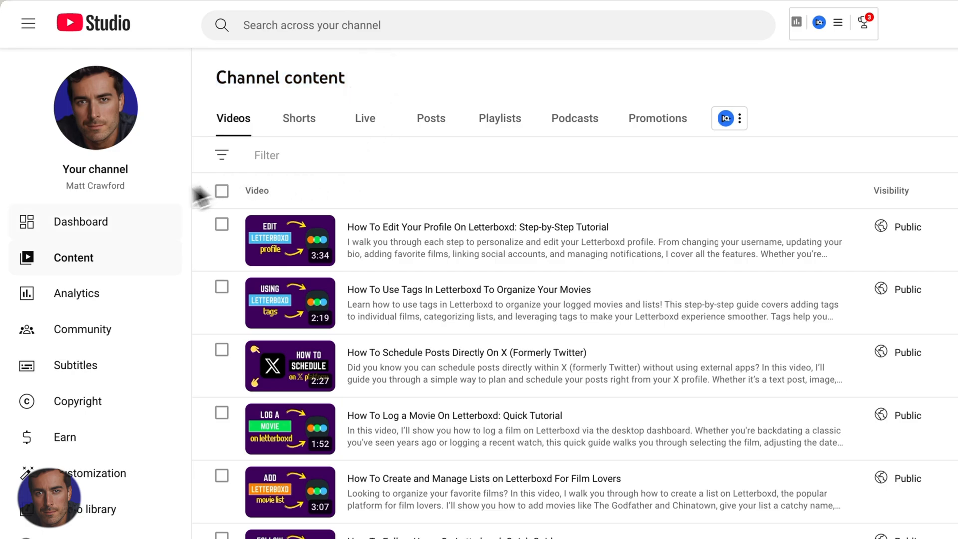
Switch from the Channel content list to the channel Dashboard overview.
{"action": "left_click", "coordinate": [80, 221]}
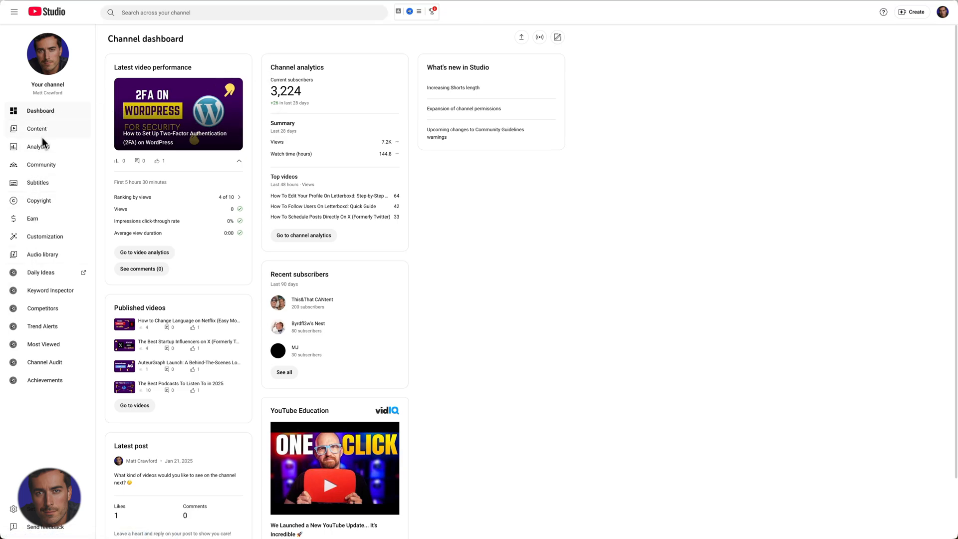
Go back to the Channel content list of uploaded videos.
{"action": "left_click", "coordinate": [37, 129]}
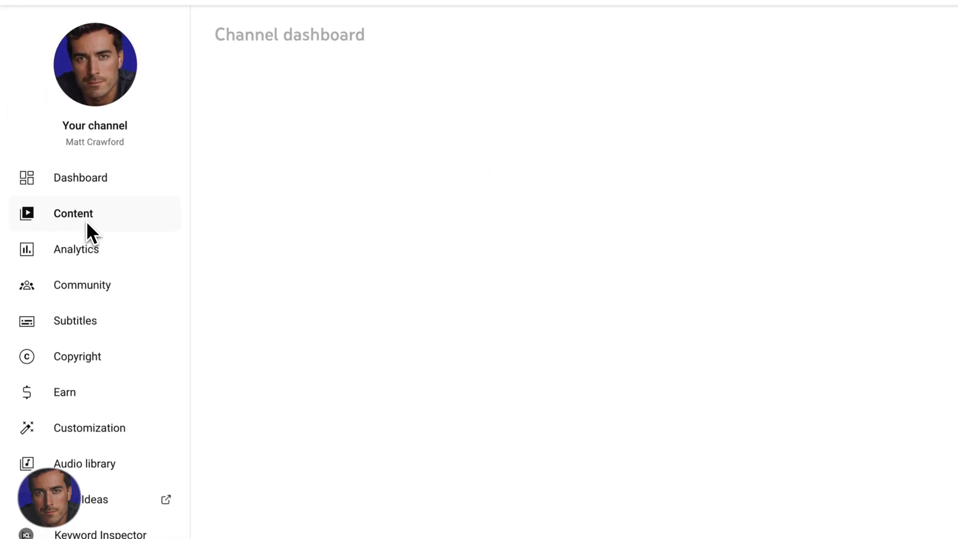
{"action": "left_click", "coordinate": [73, 214]}
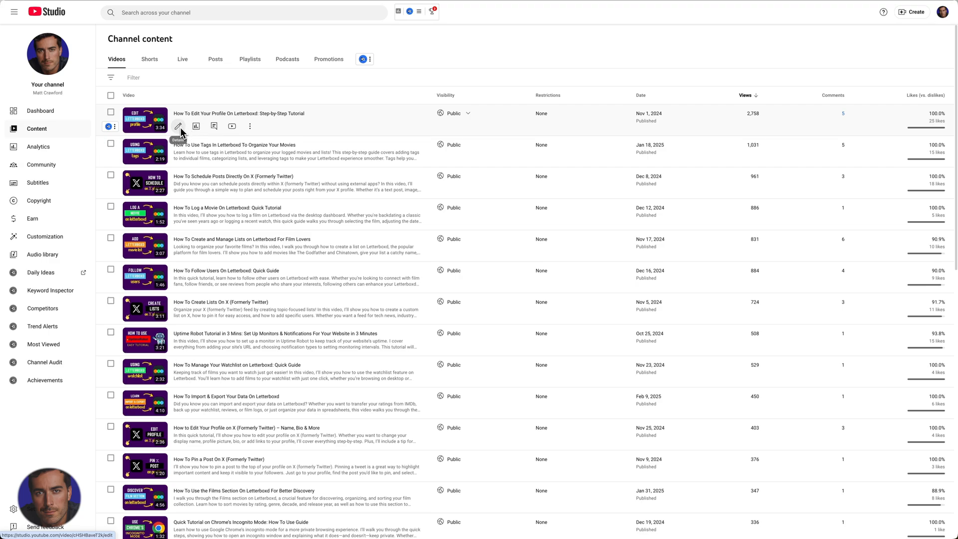
Open the Letterboxd profile-editing tutorial's details and scroll to its Thumbnail section.
{"action": "left_click", "coordinate": [179, 127]}
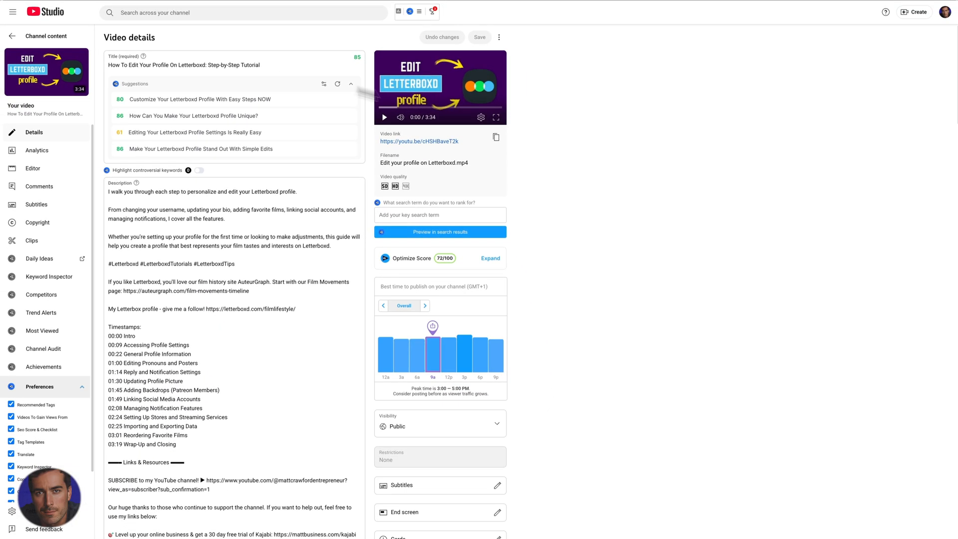
{"action": "scroll", "scroll_direction": "down", "scroll_amount": 3}
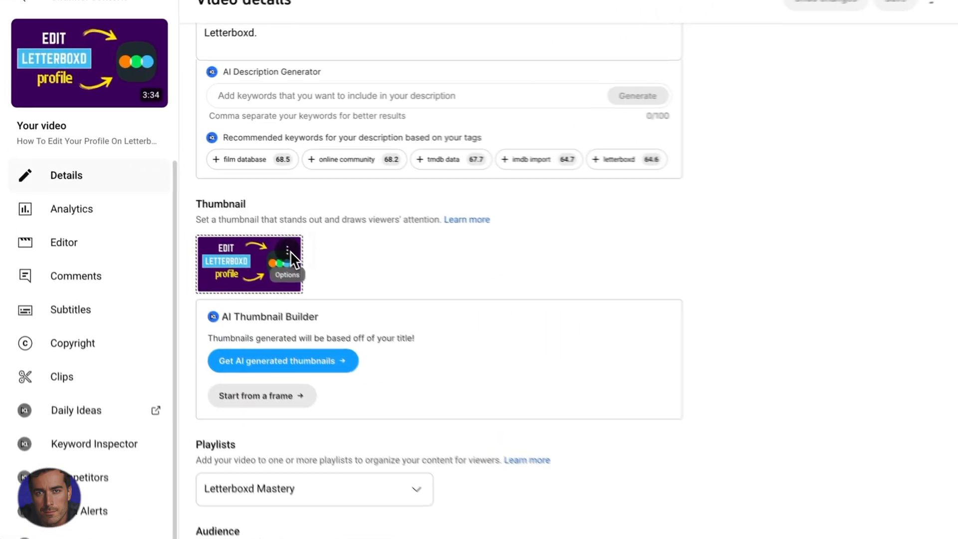
Download the video's current thumbnail via its Options menu, opening it full-size in the browser.
{"action": "left_click", "coordinate": [287, 262]}
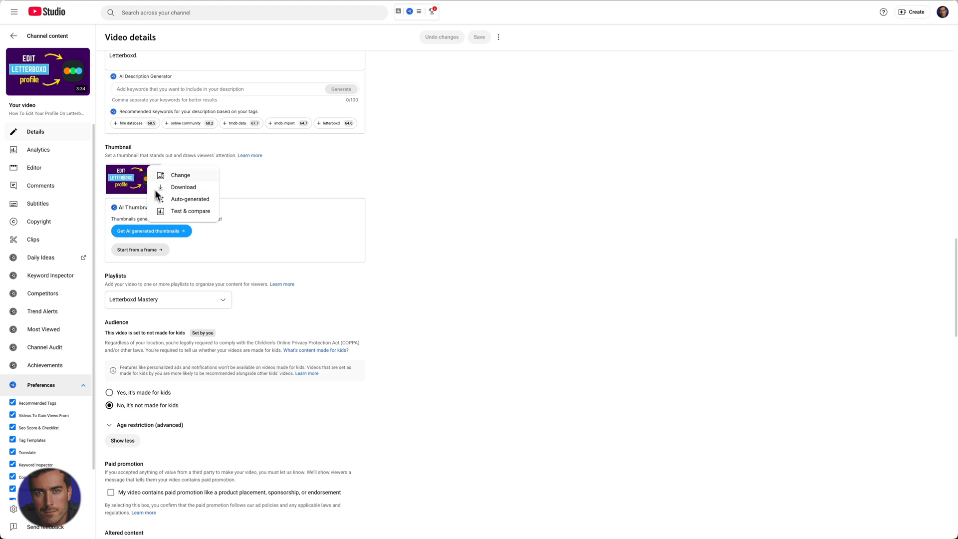
{"action": "mouse_move", "coordinate": [182, 193]}
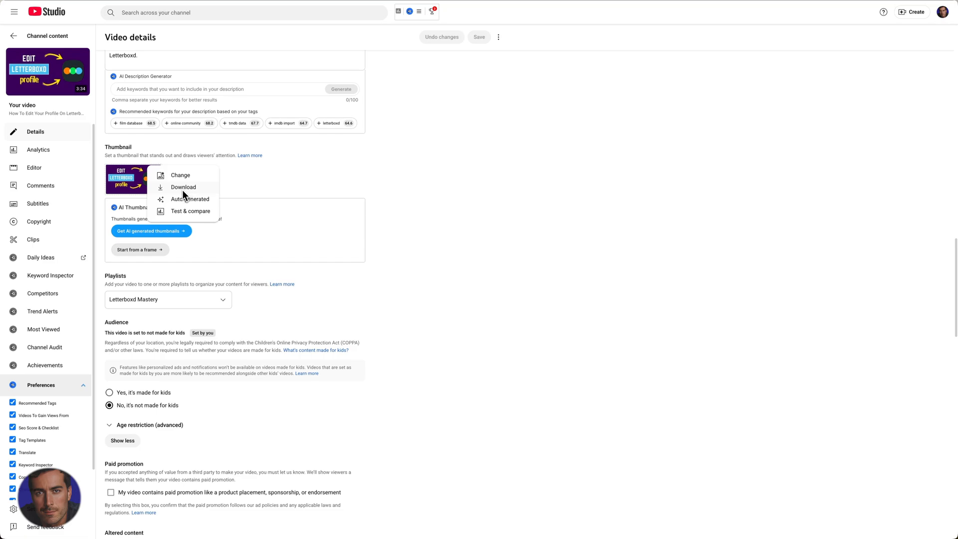
{"action": "mouse_move", "coordinate": [188, 195]}
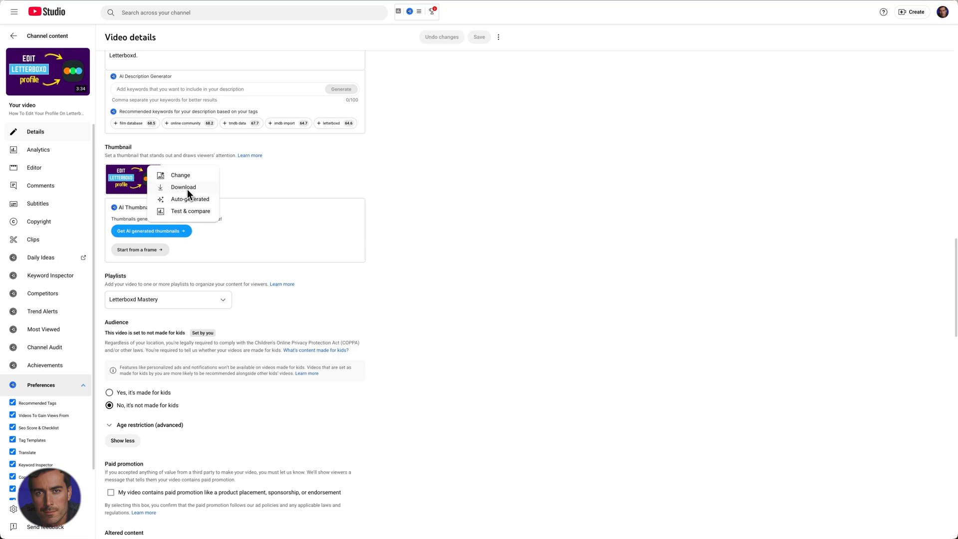
{"action": "left_click", "coordinate": [183, 186]}
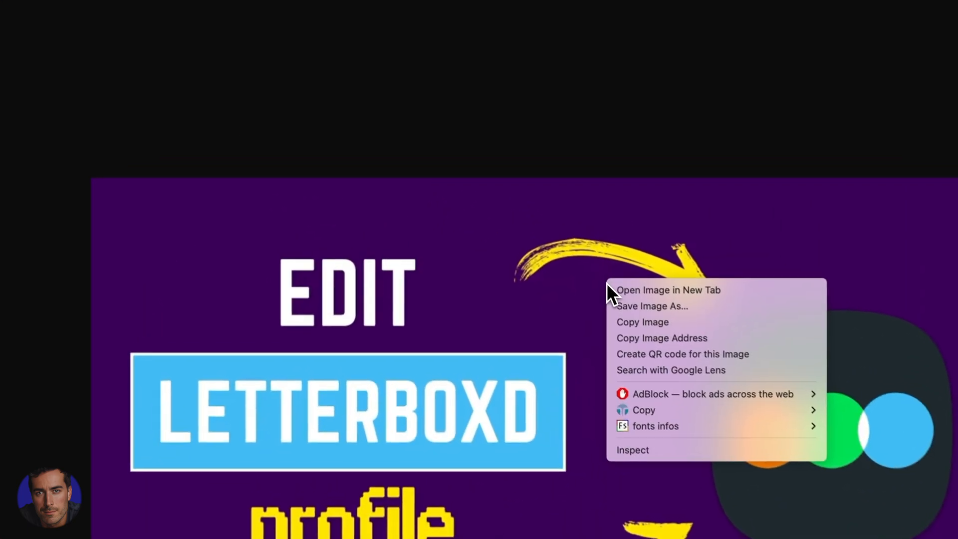
{"action": "mouse_move", "coordinate": [659, 311]}
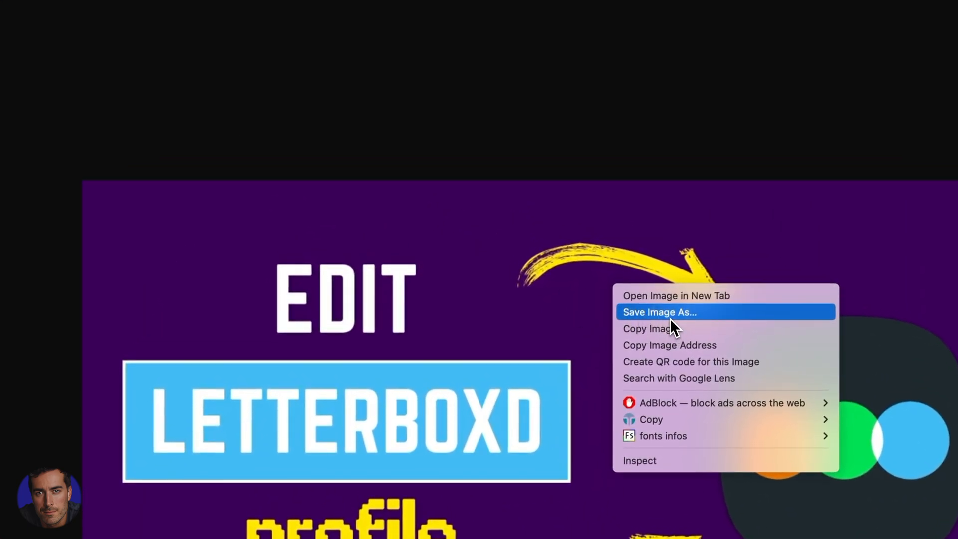
Choose Save Image As on the full-size thumbnail to bring up the save dialog.
{"action": "left_click", "coordinate": [659, 312]}
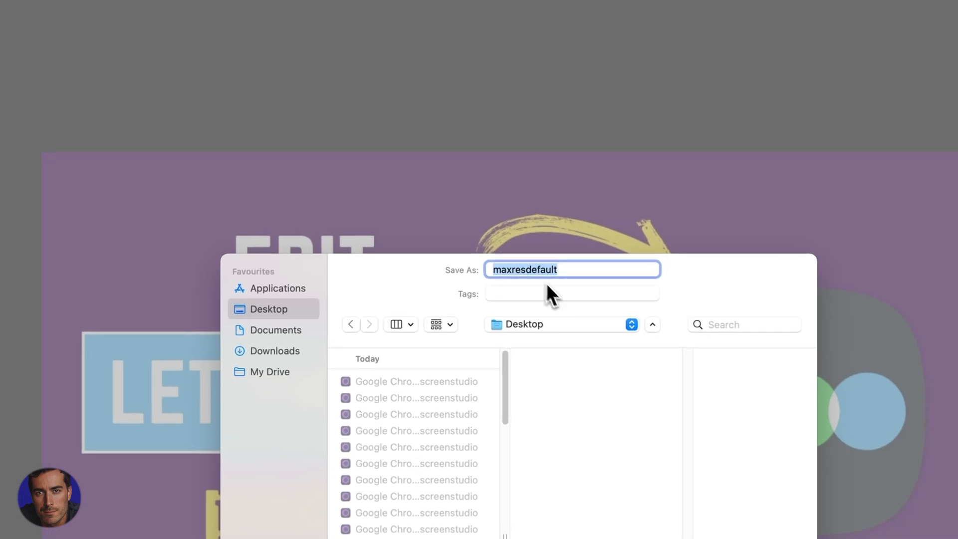
Save the thumbnail to the Desktop under the name letterboxd-thumbnail.
{"action": "type", "text": "letterboxd-"}
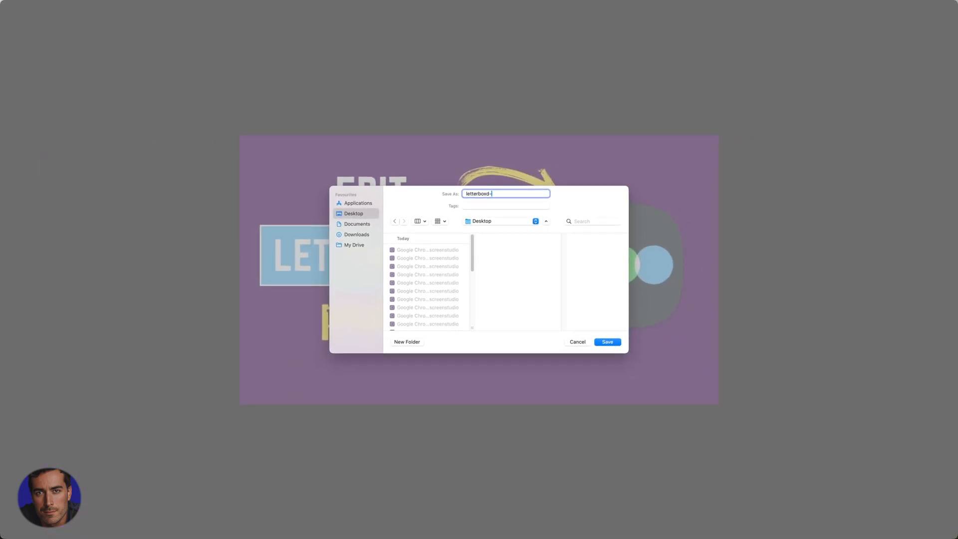
{"action": "type", "text": "thumnail"}
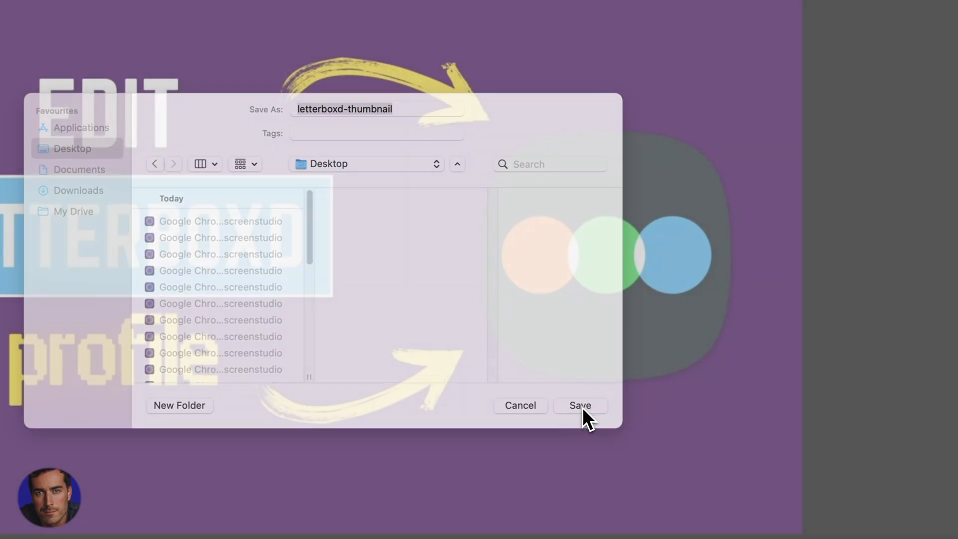
{"action": "left_click", "coordinate": [579, 405]}
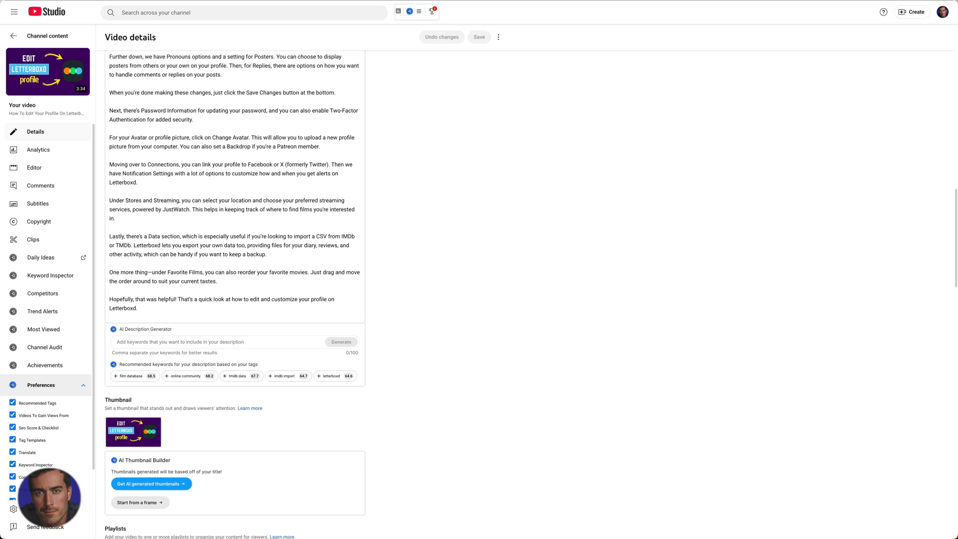
{"action": "mouse_move", "coordinate": [597, 309]}
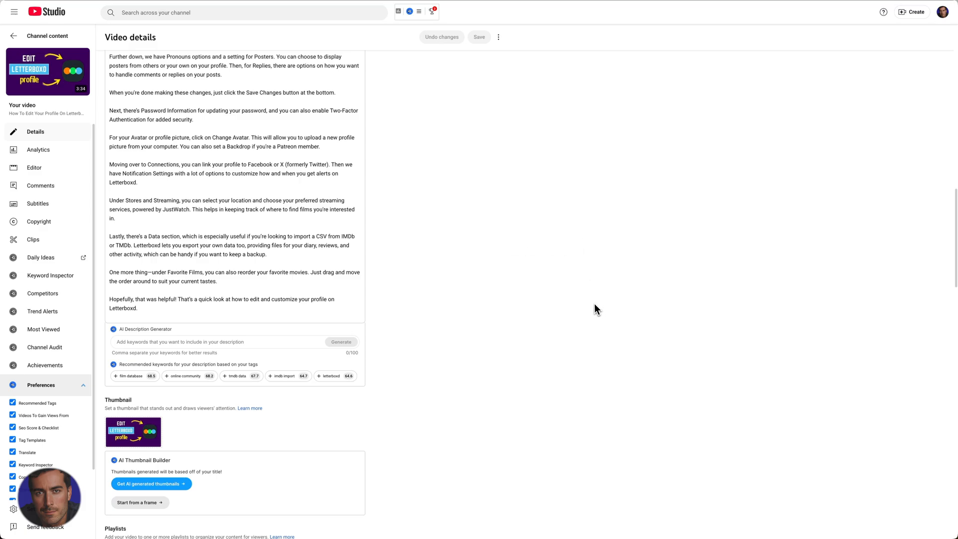
{"action": "mouse_move", "coordinate": [485, 300]}
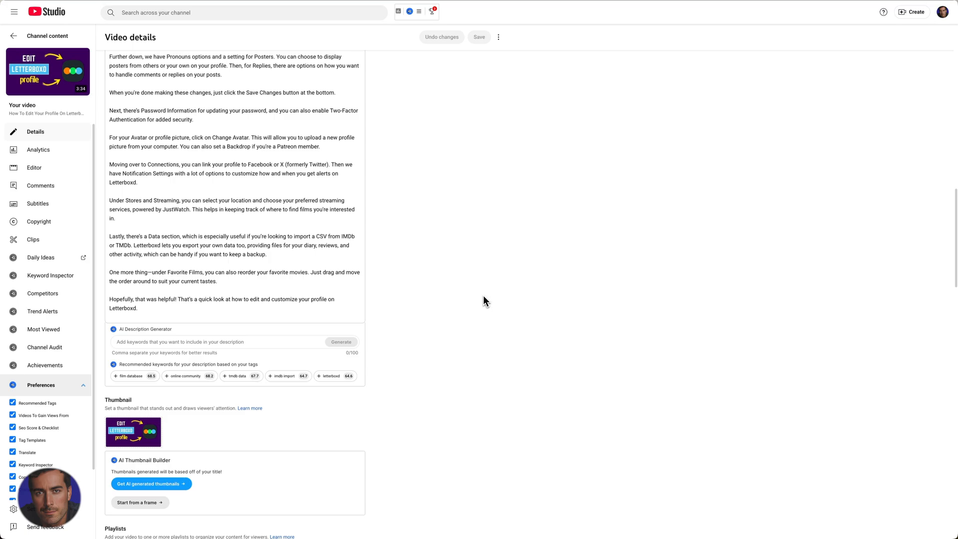
{"action": "mouse_move", "coordinate": [709, 302]}
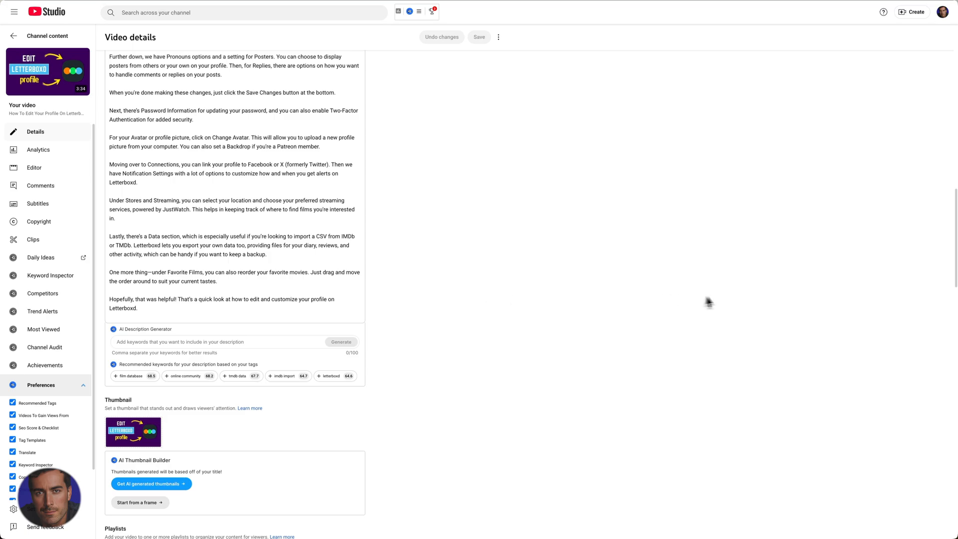
{"action": "mouse_move", "coordinate": [729, 301]}
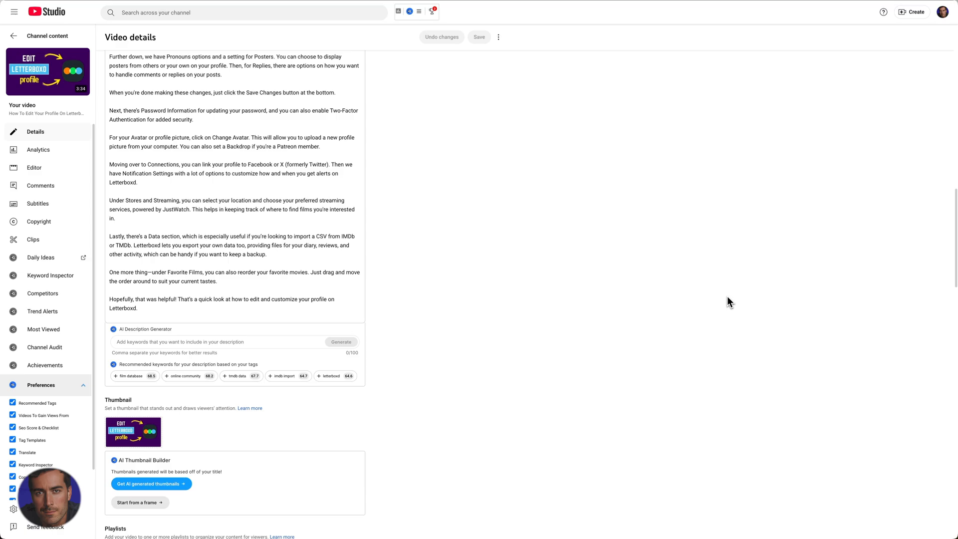